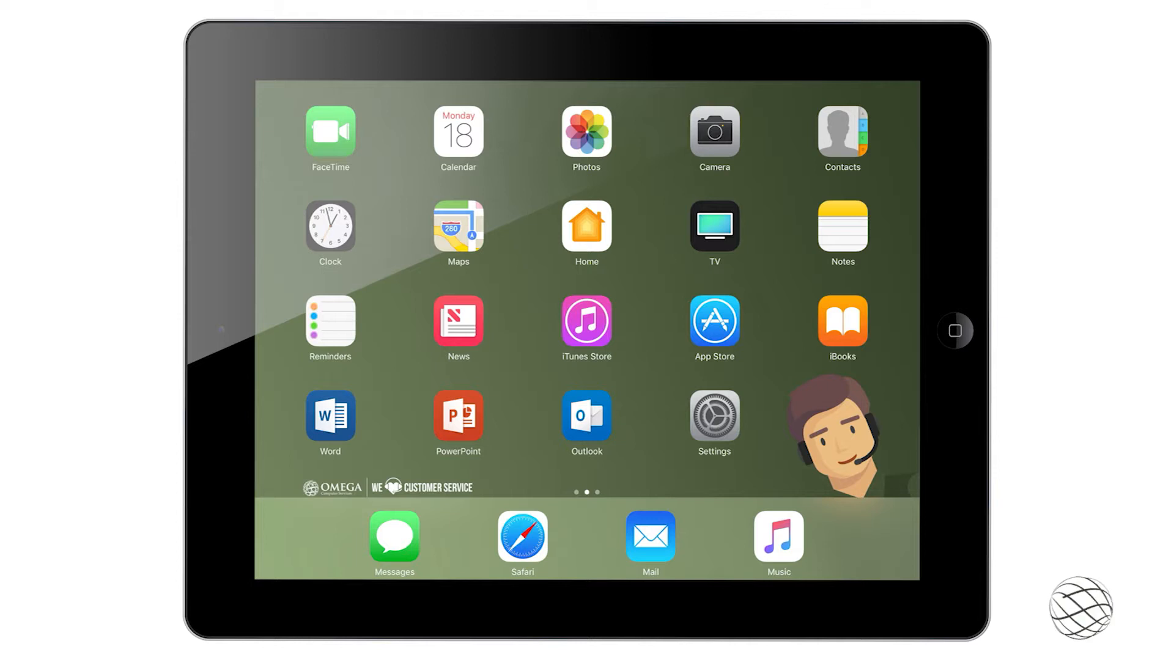
- Launch Word and browse down the New templates gallery toward the Brochure template
{"action": "left_click", "coordinate": [329, 417]}
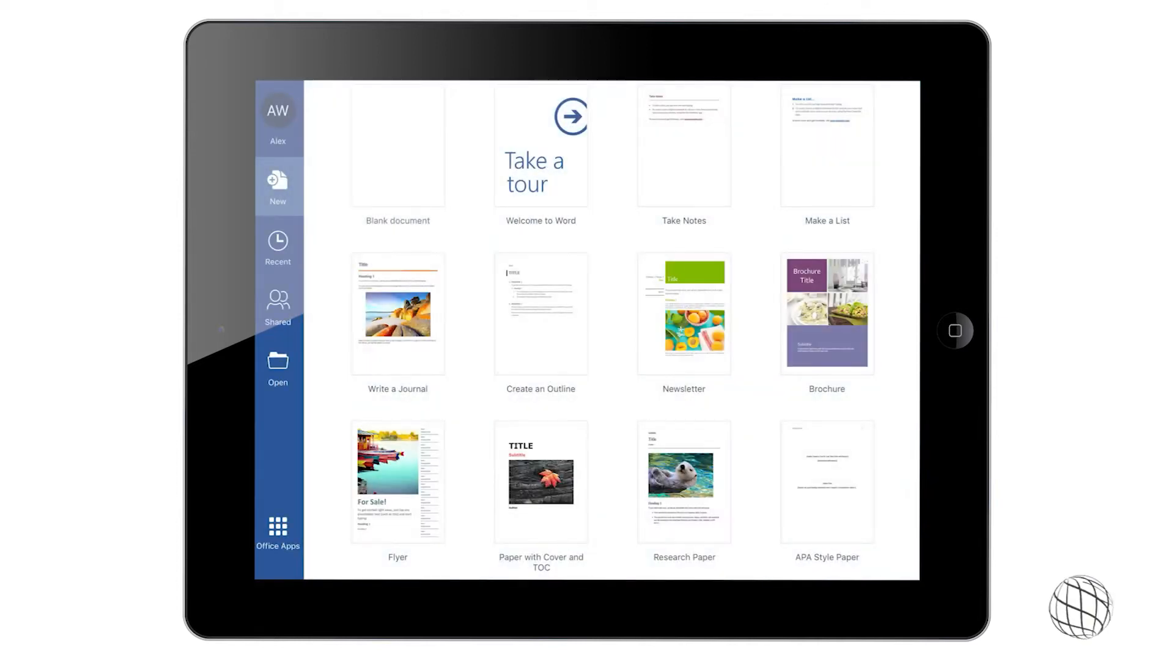
{"action": "scroll", "scroll_direction": "down", "scroll_amount": 3}
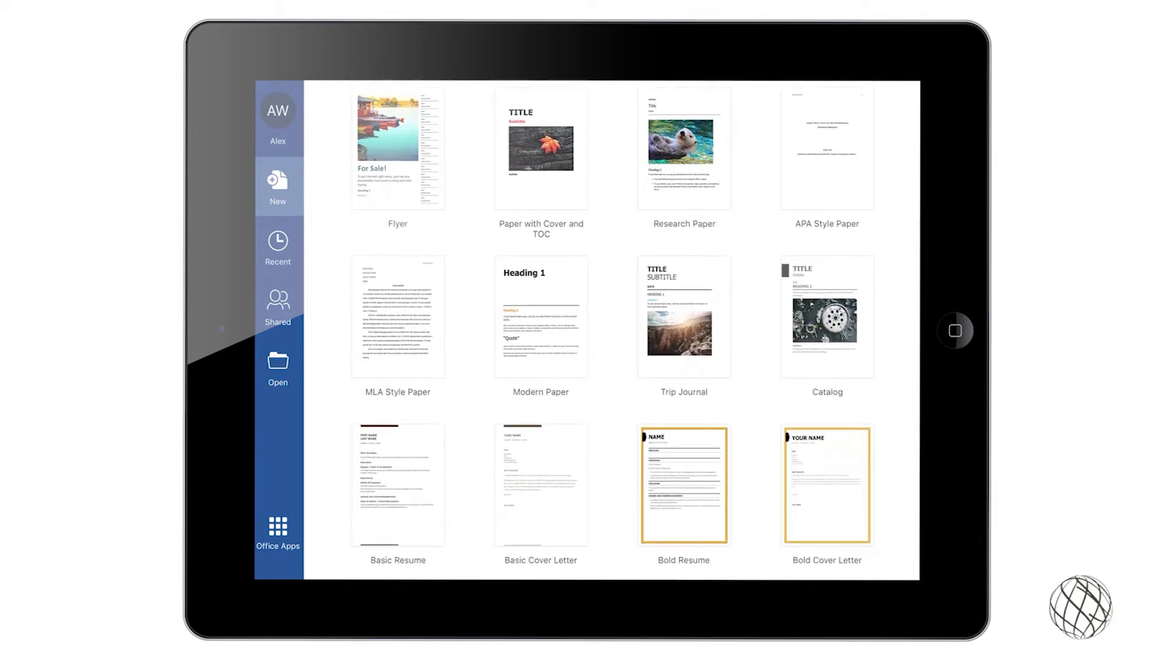
{"action": "scroll", "scroll_direction": "down", "scroll_amount": 3}
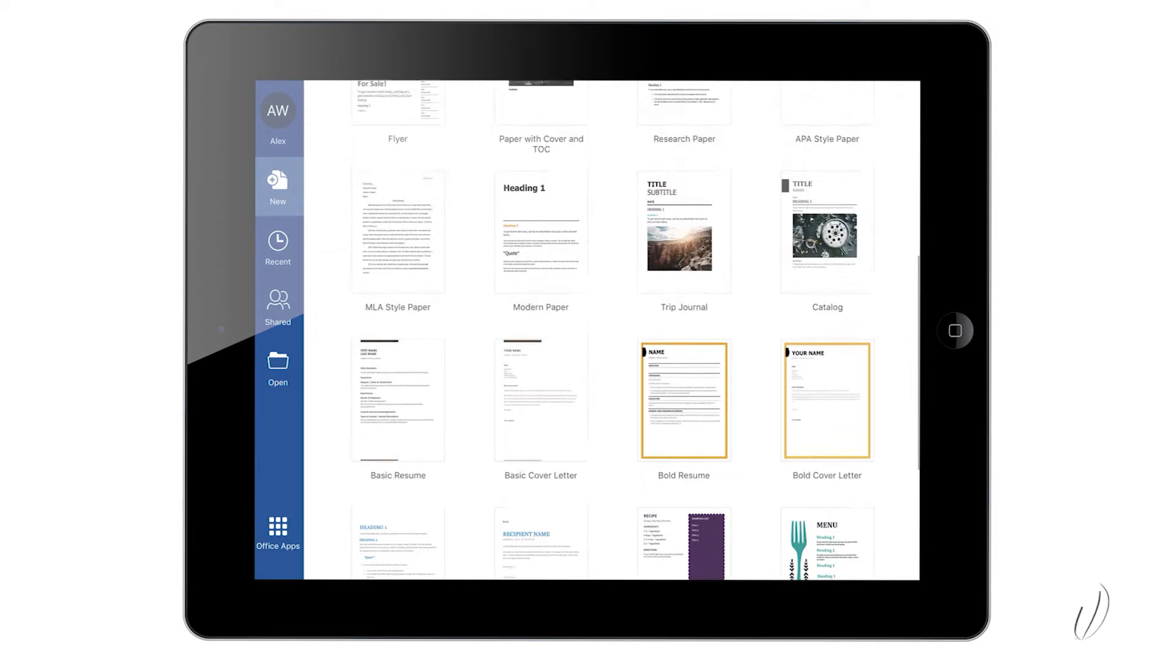
{"action": "scroll", "scroll_direction": "down", "scroll_amount": 3}
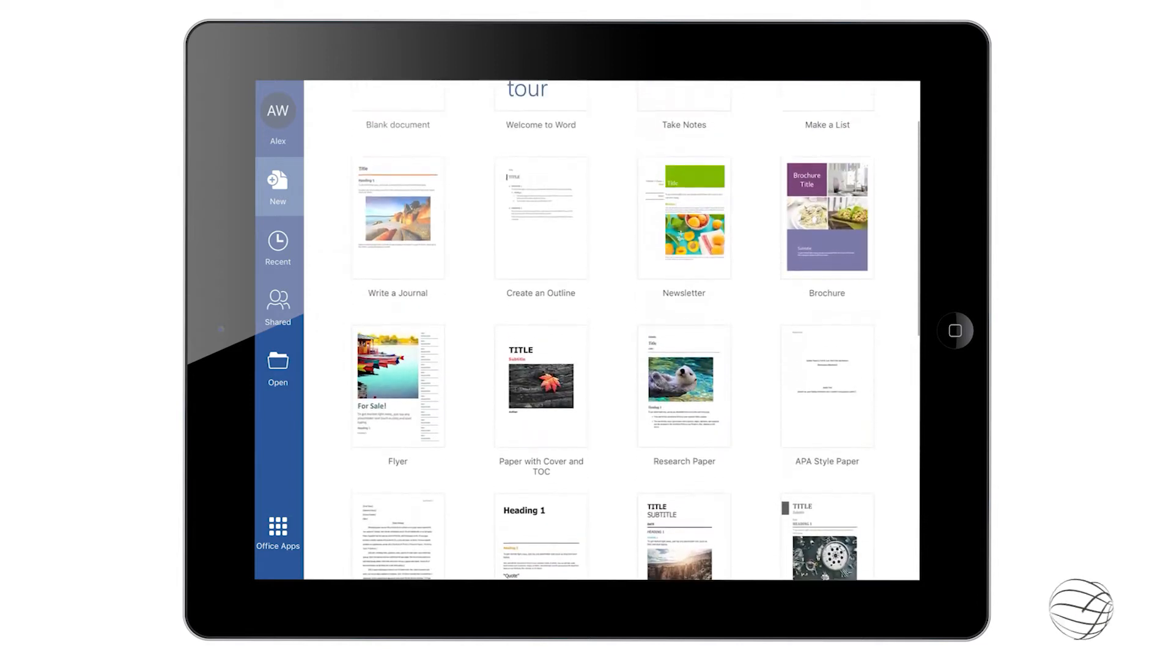
{"action": "scroll", "scroll_direction": "down", "scroll_amount": 3}
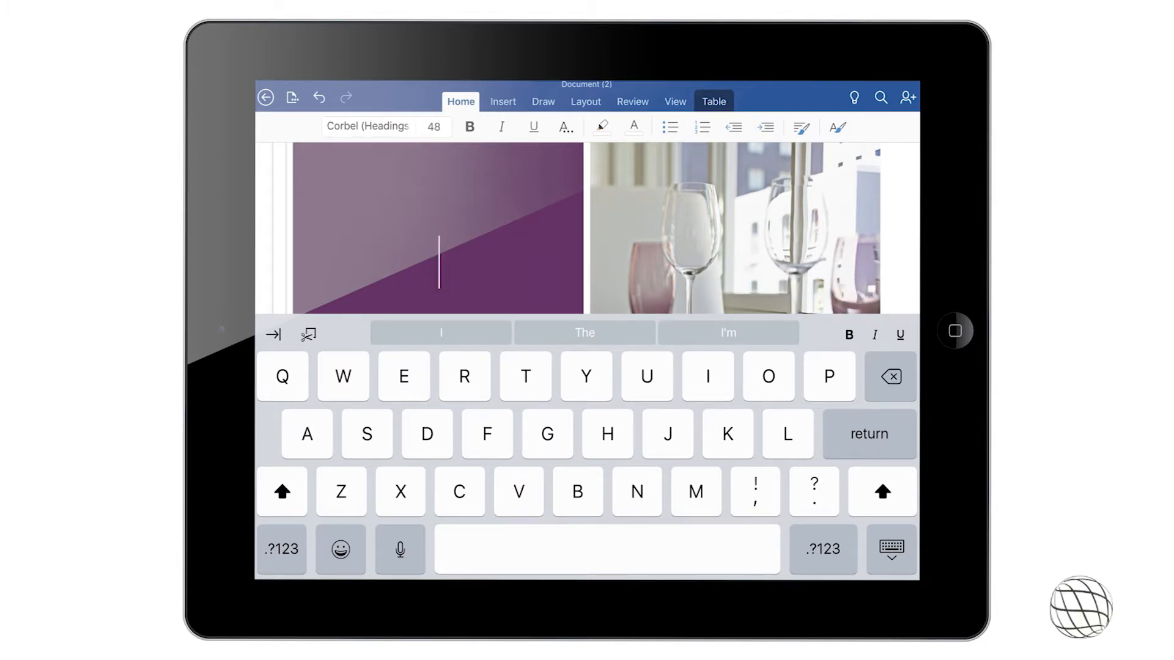
- Rewrite the Brochure Title placeholder as 'The Best TV Shows of'
{"action": "type", "text": "The Best"}
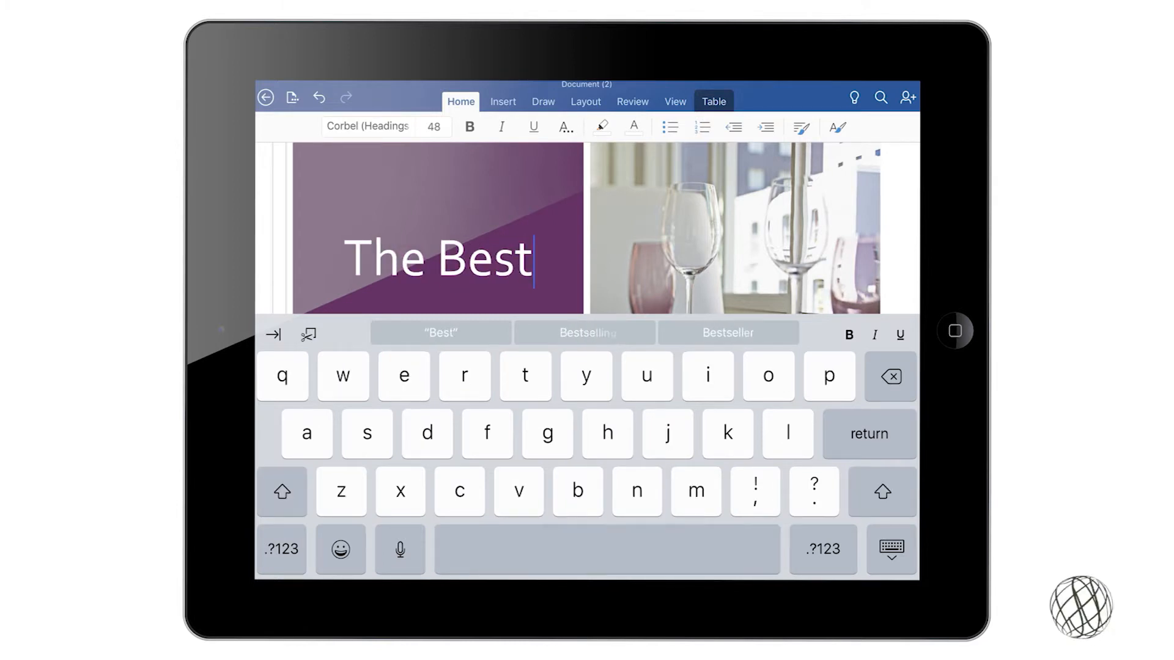
{"action": "type", "text": "TV"}
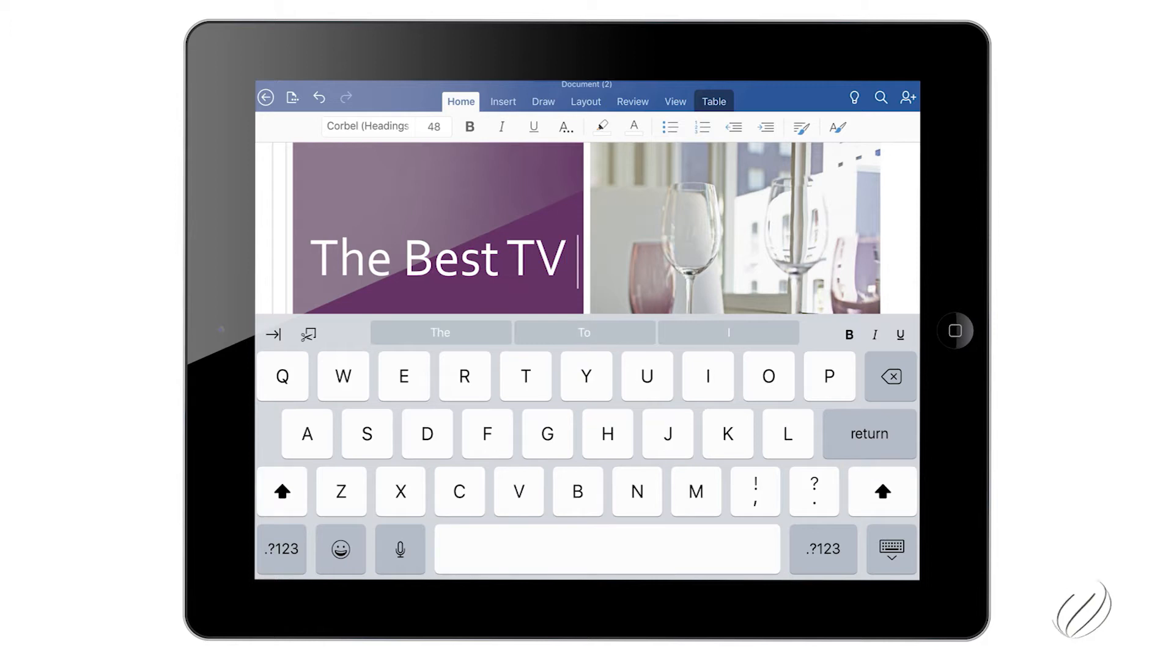
{"action": "type", "text": "Shows of"}
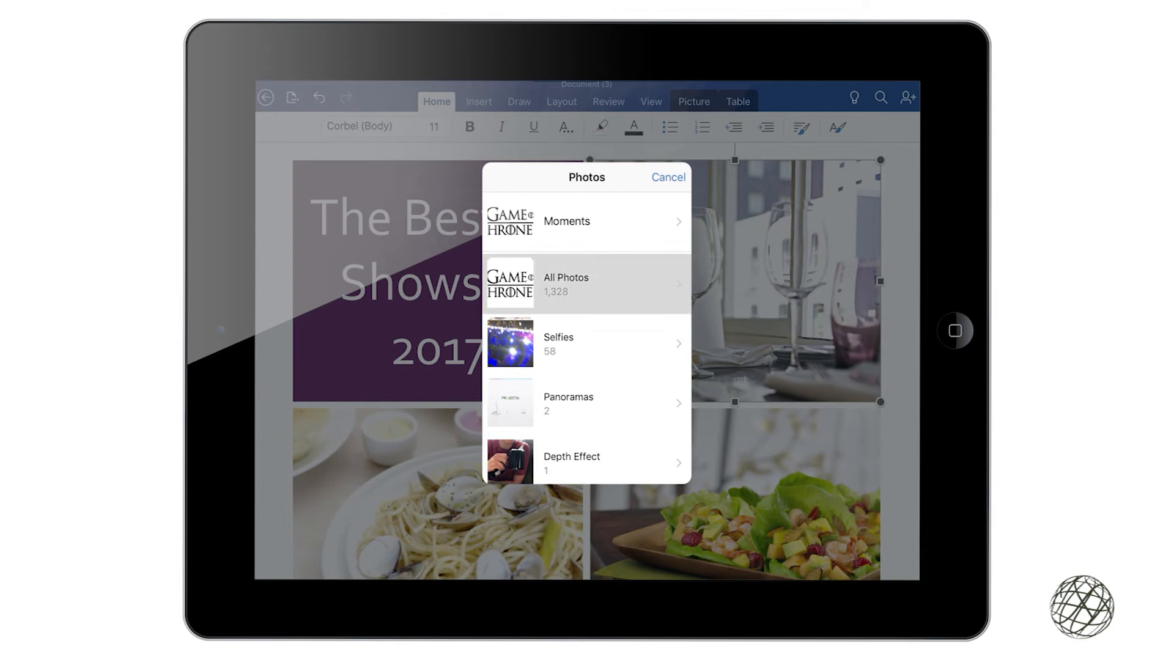
- Swap the glassware photo for the Rick and Morty logo and the pasta photo for Master of None
{"action": "left_click", "coordinate": [667, 177]}
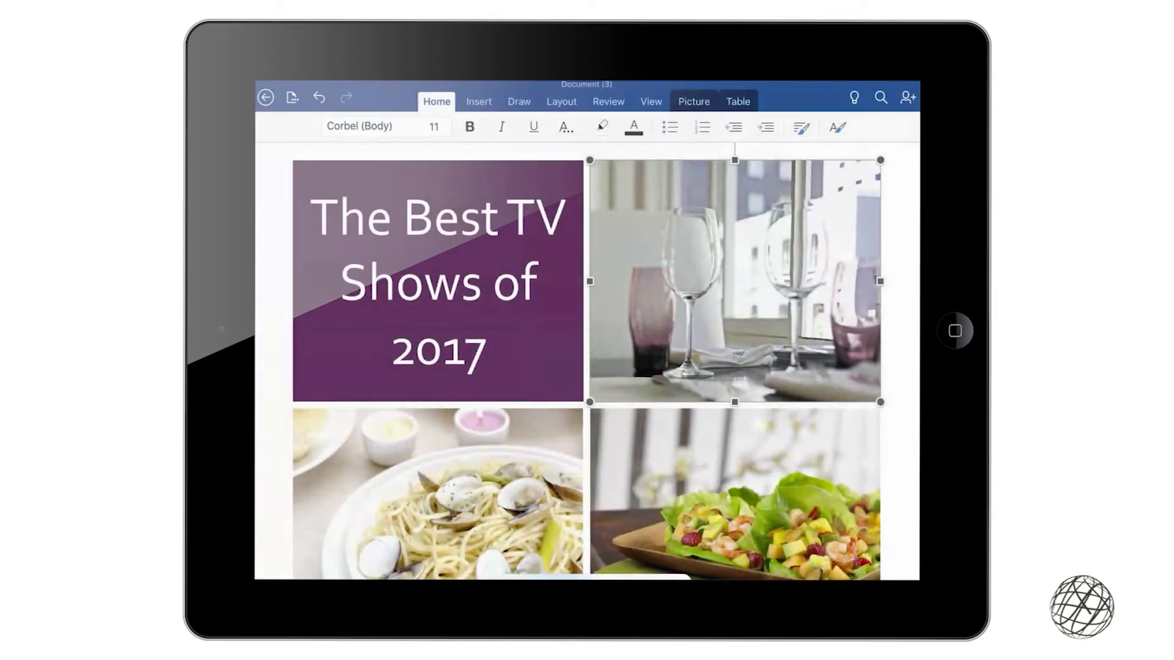
{"action": "scroll", "scroll_direction": "down", "scroll_amount": 3}
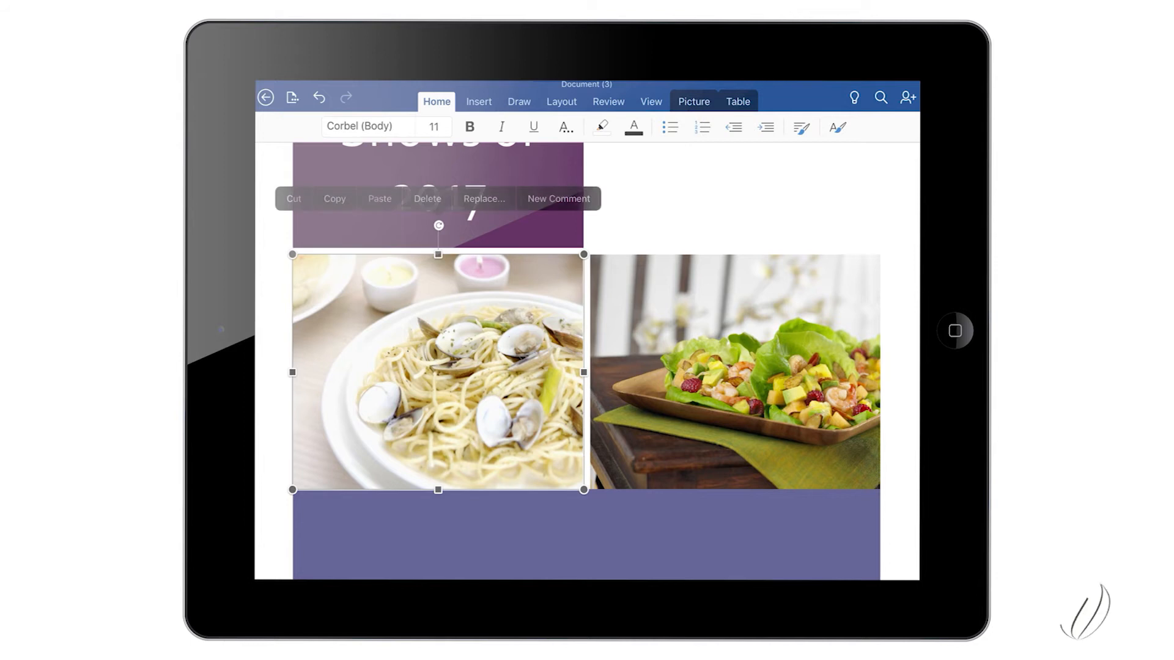
{"action": "left_click", "coordinate": [484, 198]}
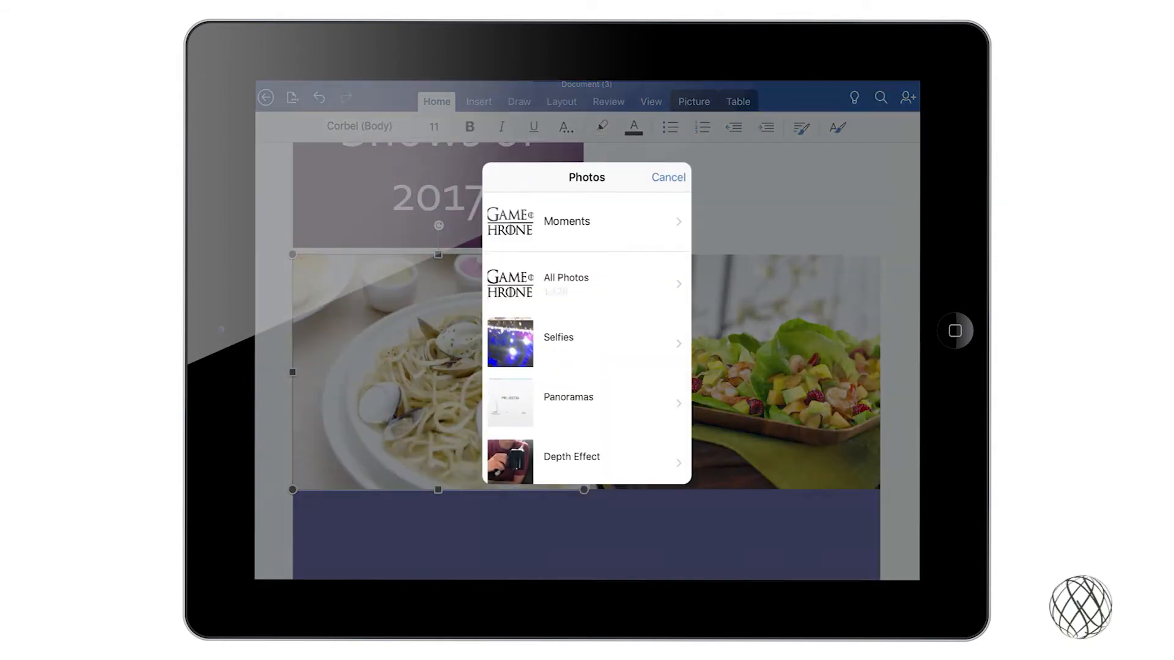
{"action": "left_click", "coordinate": [586, 284]}
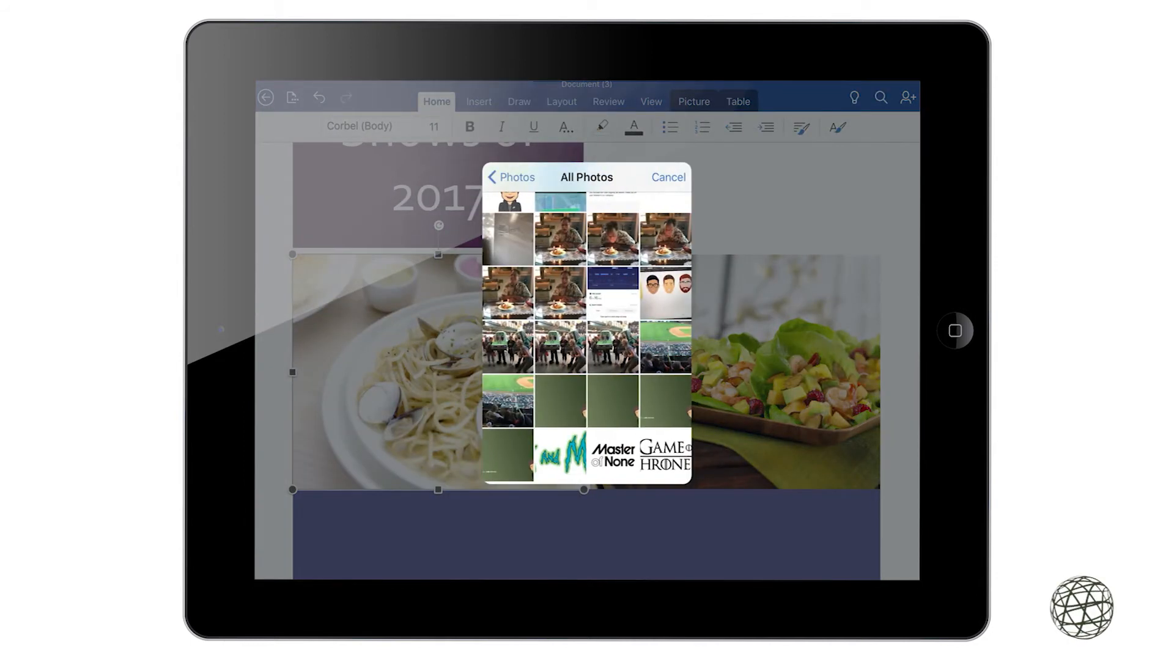
{"action": "left_click", "coordinate": [667, 177]}
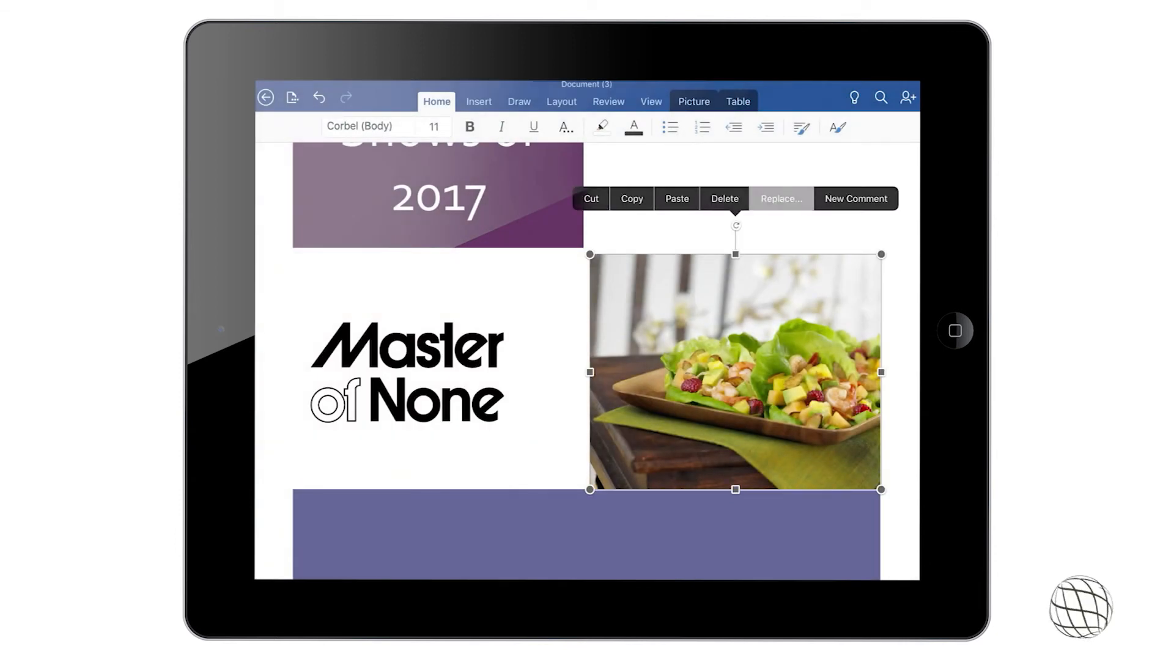
- Swap the salad photo for the Game of Thrones logo from All Photos
{"action": "left_click", "coordinate": [780, 198]}
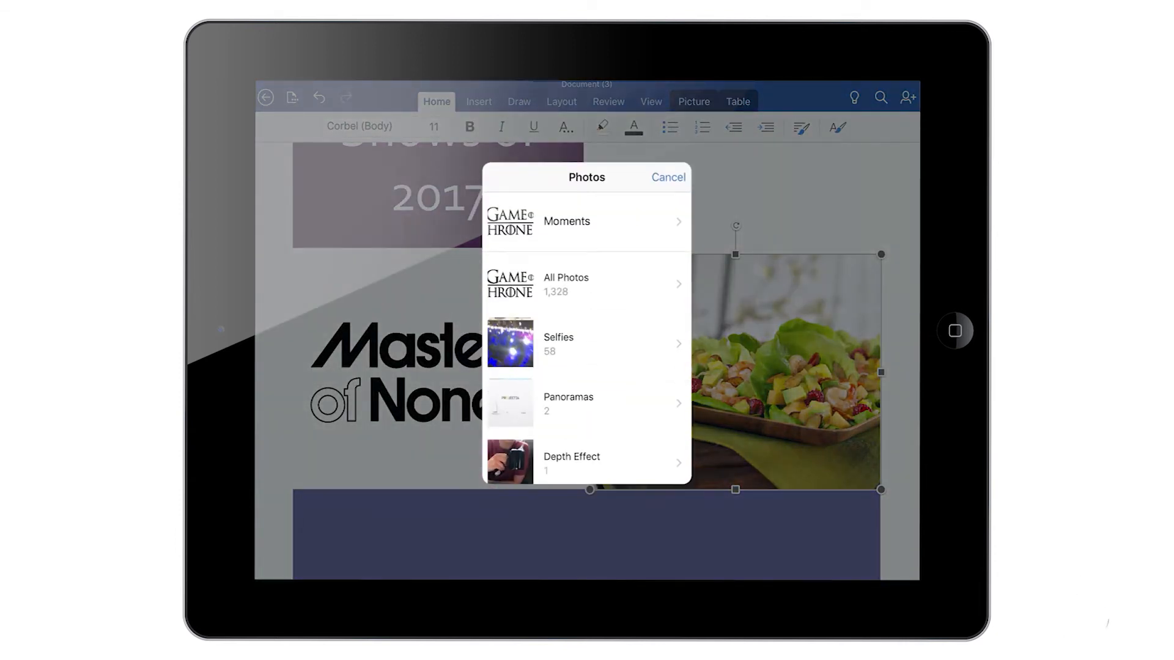
{"action": "left_click", "coordinate": [566, 284]}
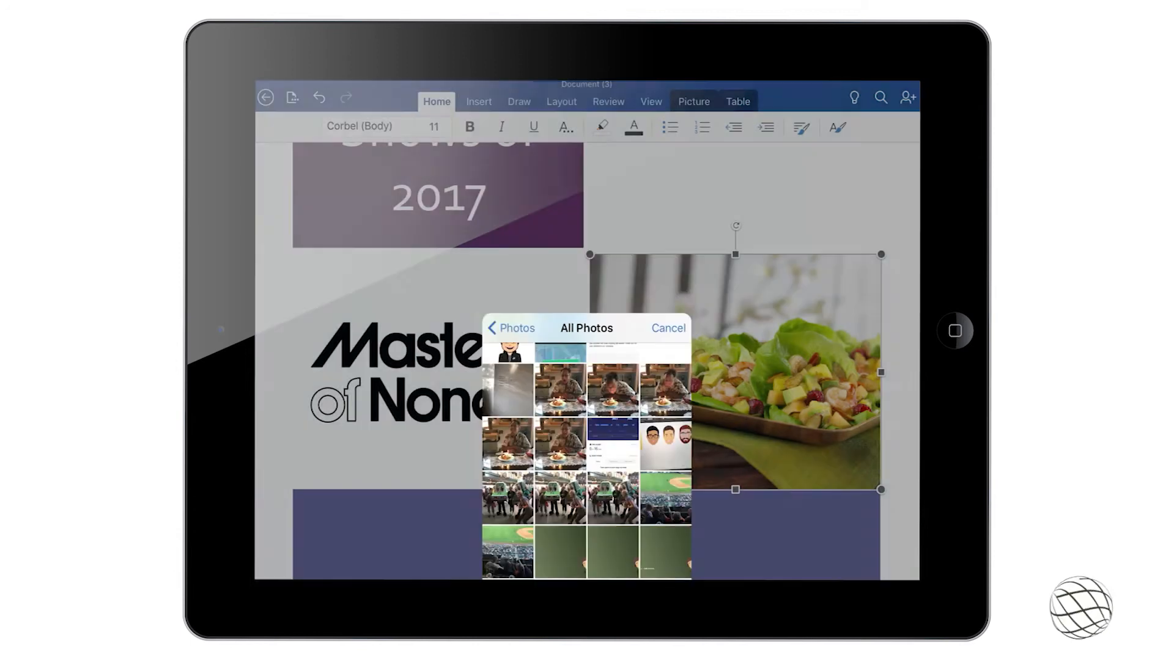
{"action": "left_click", "coordinate": [667, 327]}
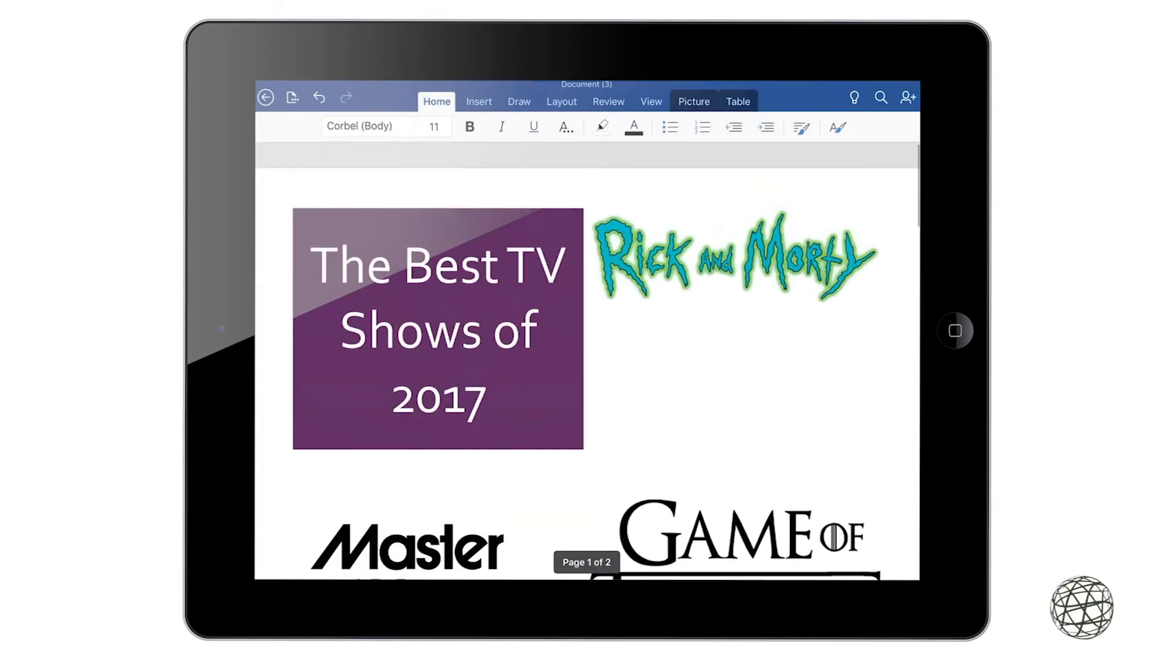
- Rewrite the lower-panel Subtitle placeholder with text beginning 'There Can'
{"action": "scroll", "scroll_direction": "down", "scroll_amount": 3}
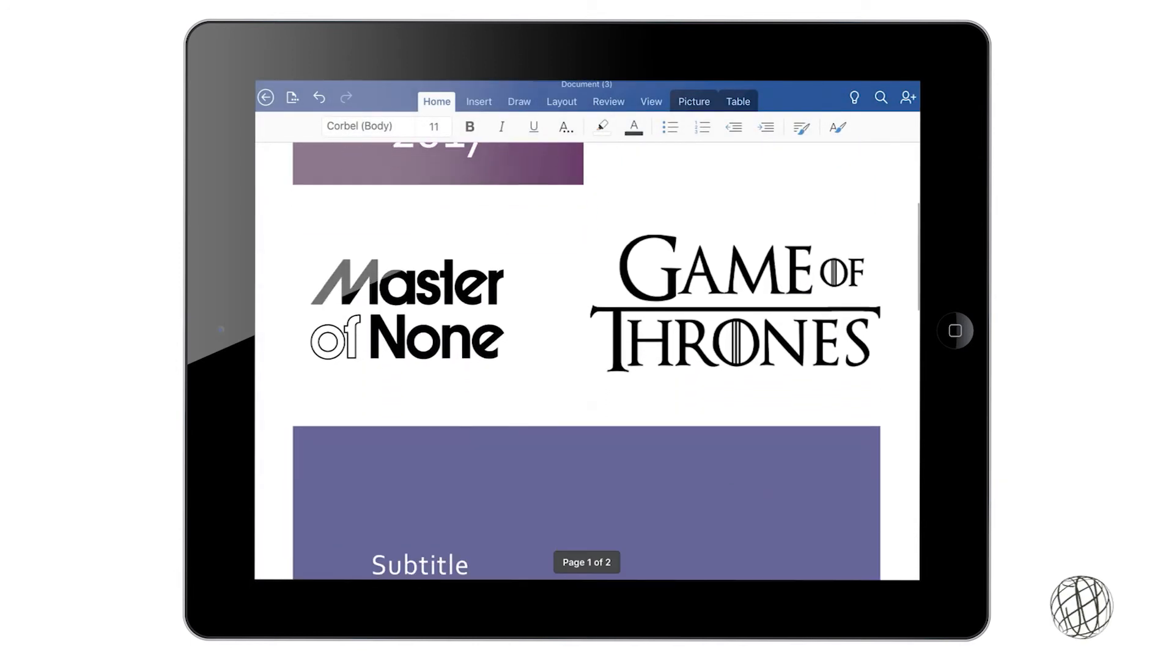
{"action": "scroll", "scroll_direction": "down", "scroll_amount": 3}
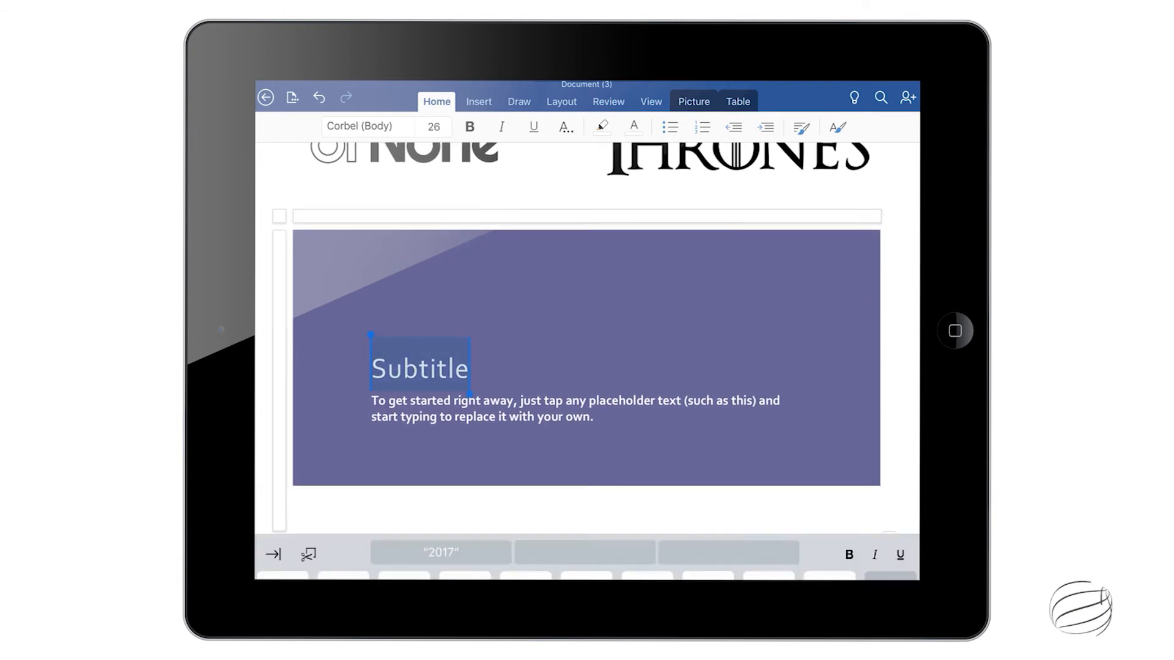
{"action": "left_click", "coordinate": [419, 367]}
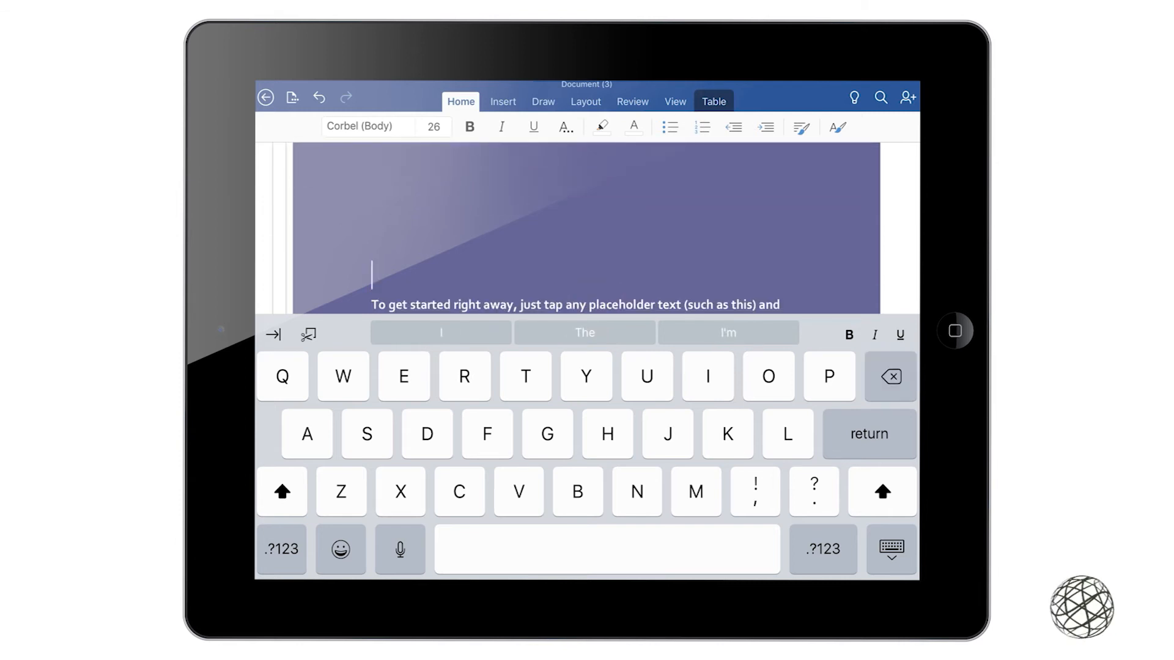
{"action": "type", "text": "The"}
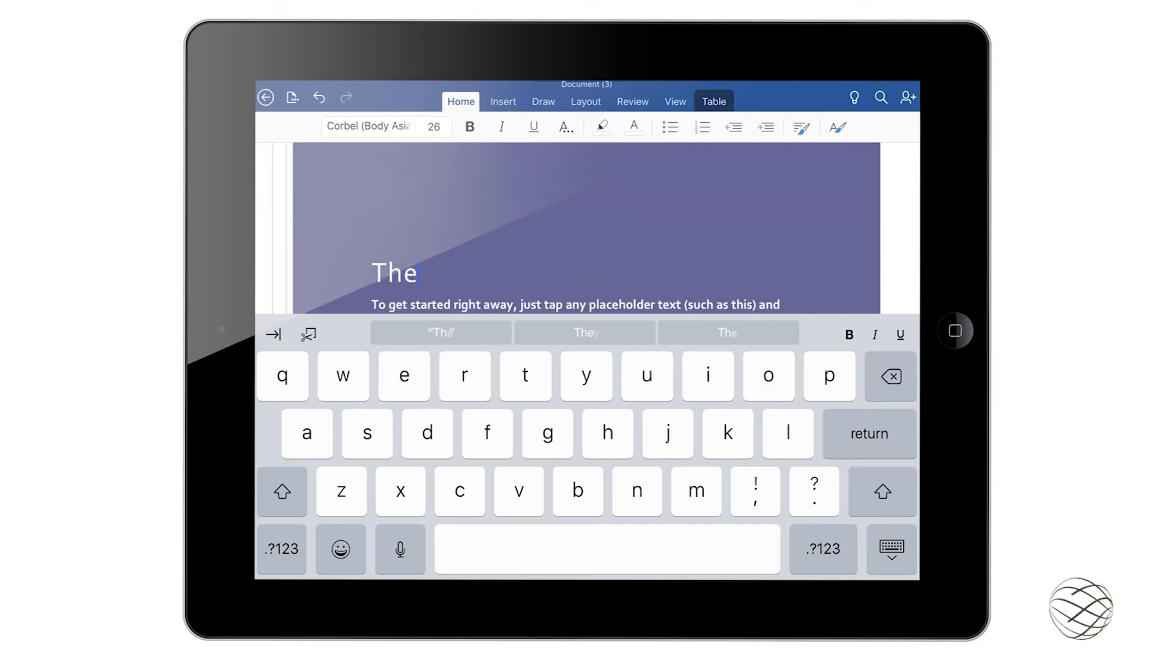
{"action": "type", "text": "re"}
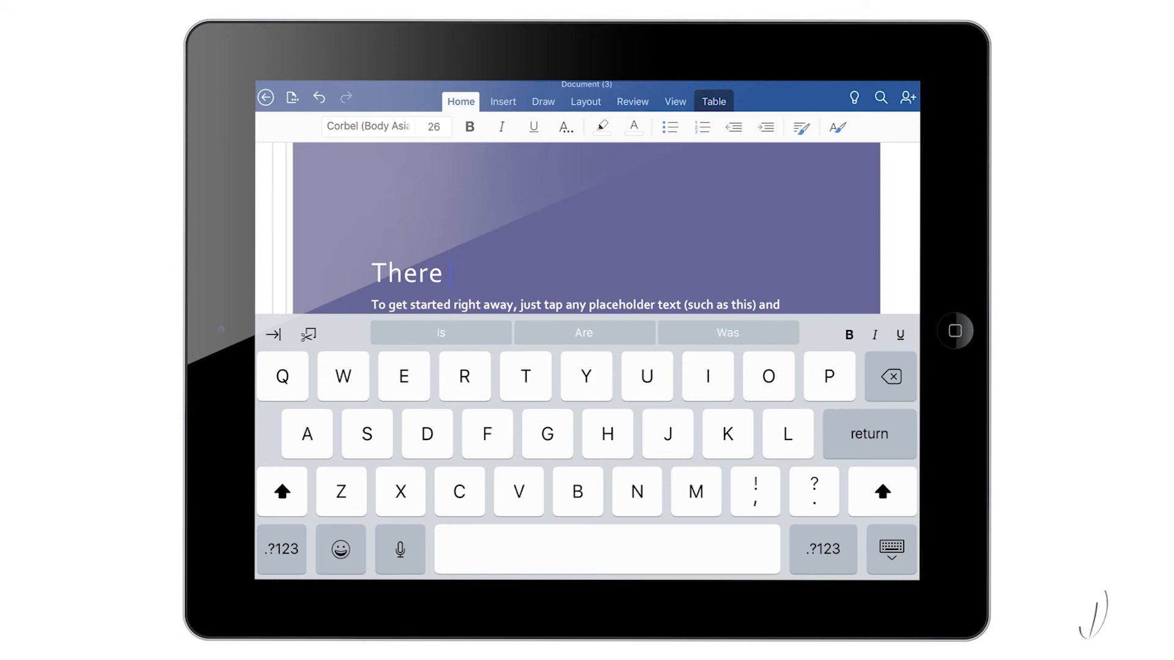
{"action": "type", "text": "Can"}
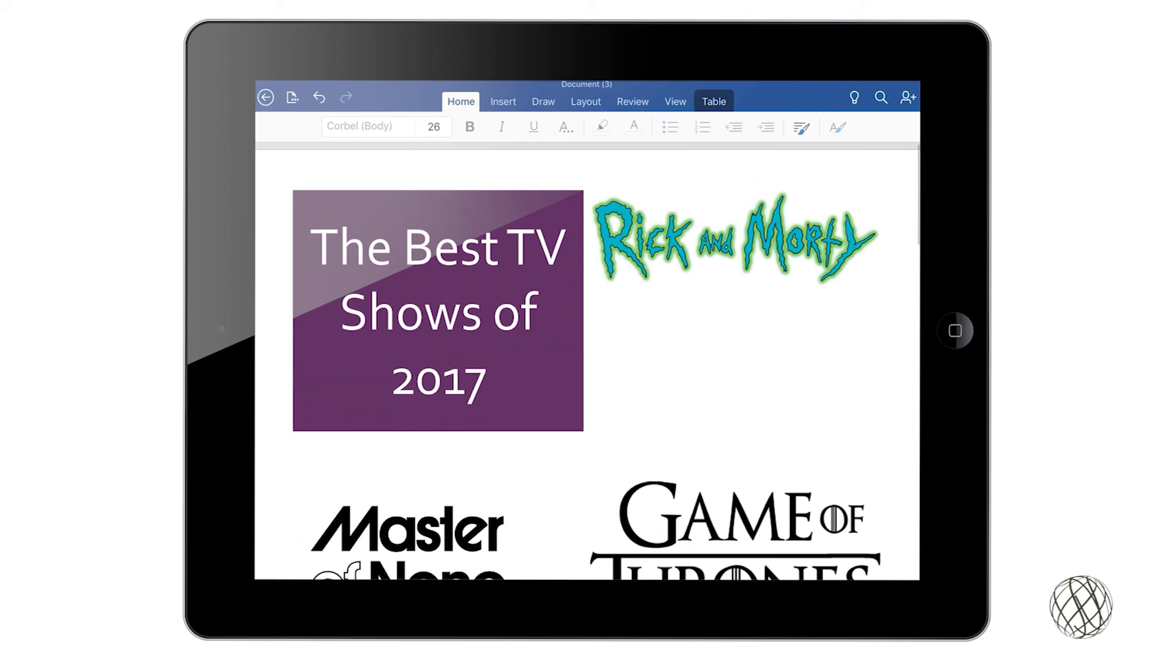
- Save the brochure to OneDrive as 'TV Shows.docx' via the File Name option
{"action": "left_click", "coordinate": [292, 98]}
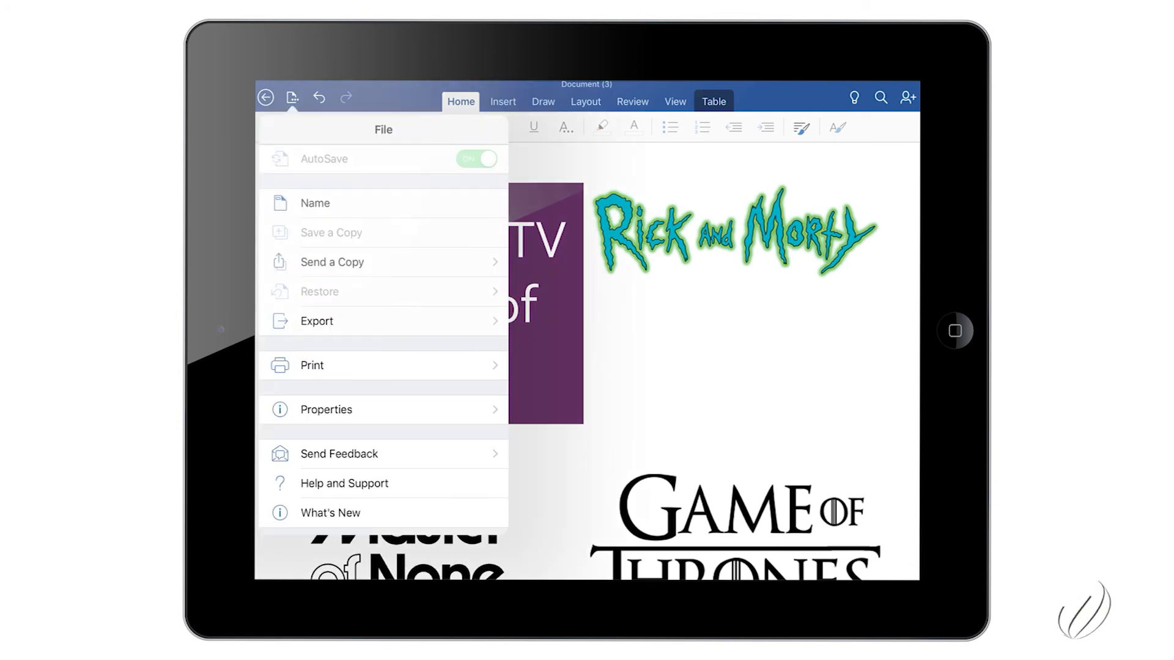
{"action": "left_click", "coordinate": [292, 97]}
{"action": "type", "text": "TV"}
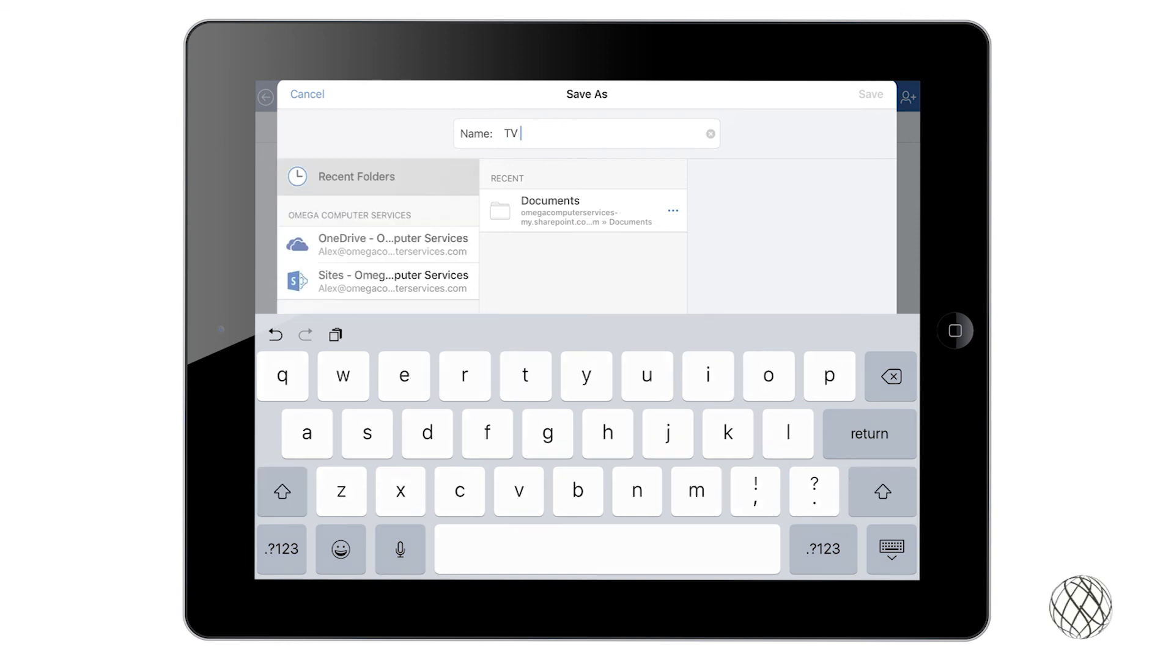
{"action": "type", "text": "Shows"}
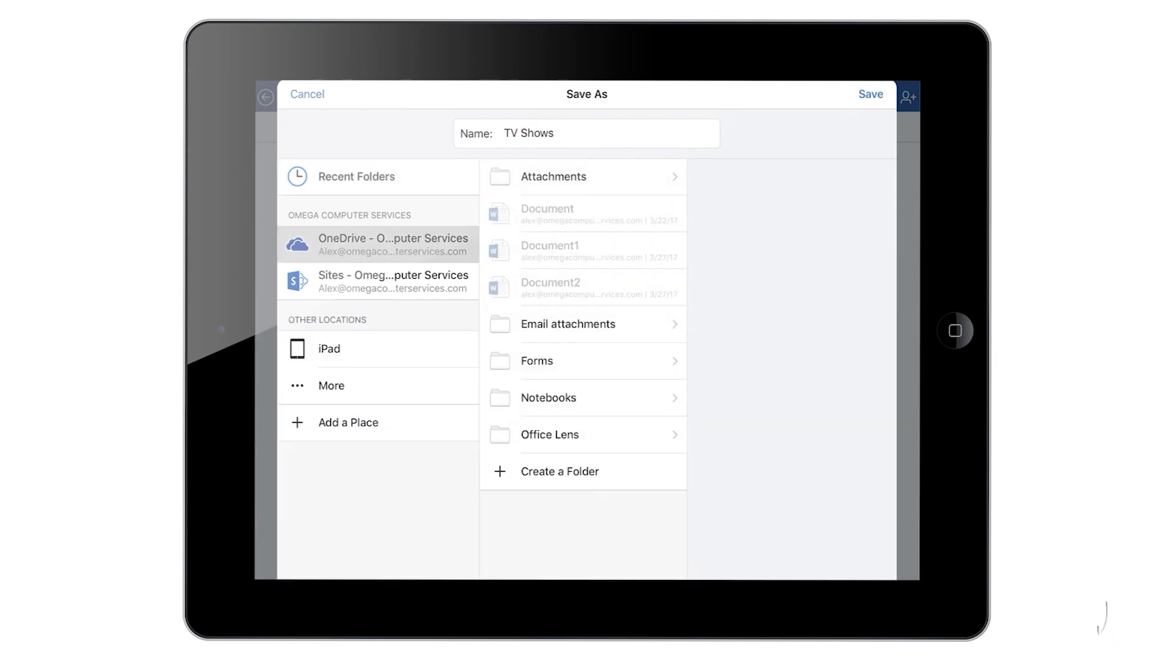
{"action": "left_click", "coordinate": [870, 93]}
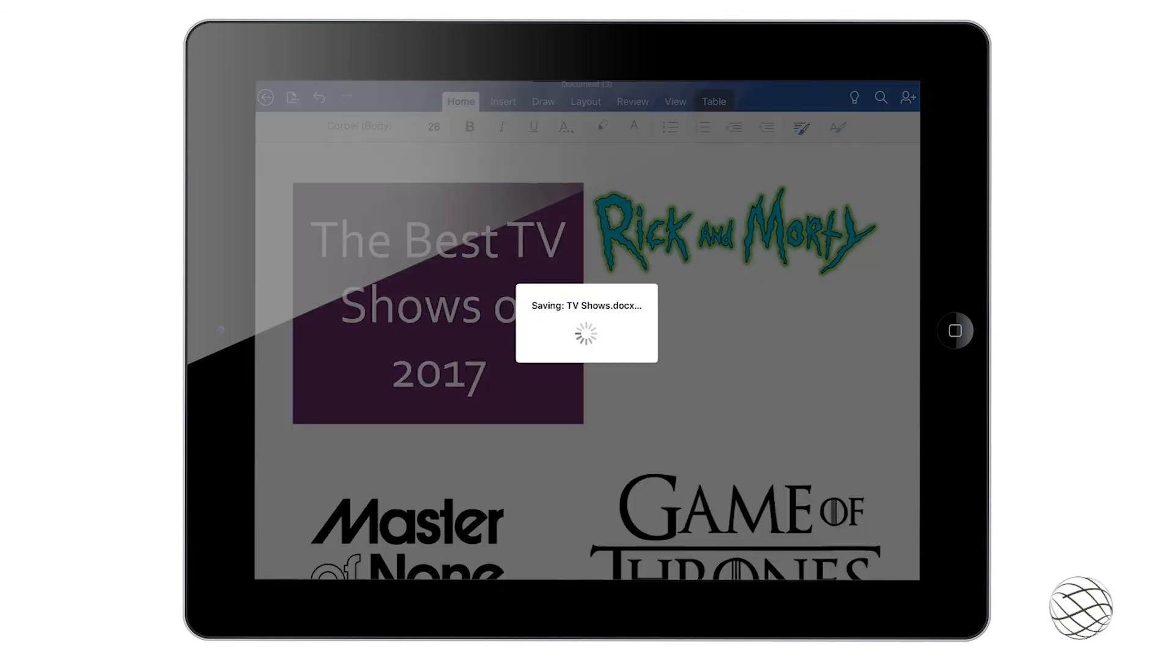